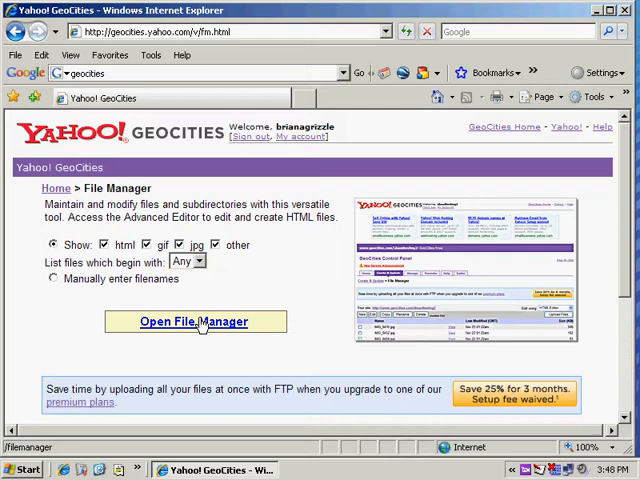
# - Go from File Manager (listing page1.htm, page2.htm) to the Easy Upload page
pyautogui.click(196, 320)
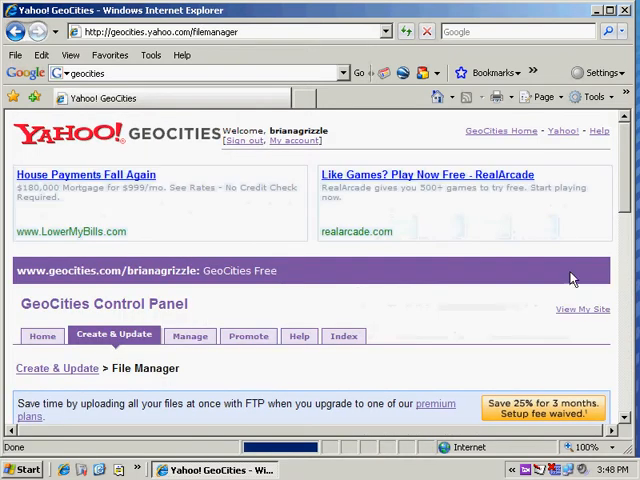
pyautogui.scroll(-3)
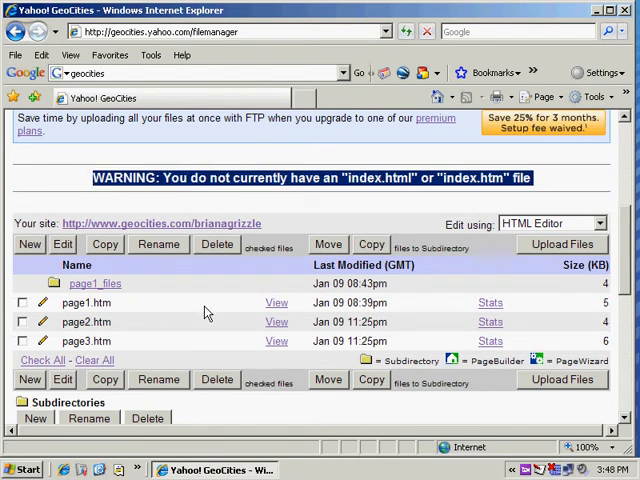
pyautogui.click(562, 244)
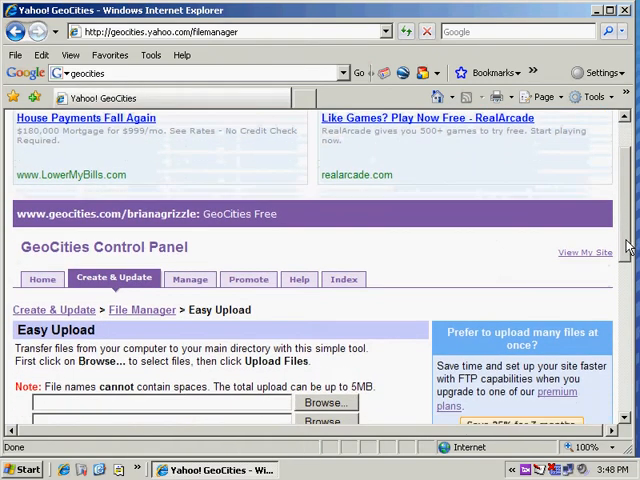
# - Choose index.htm and M.htm from the local webpage folder and upload them
pyautogui.click(326, 402)
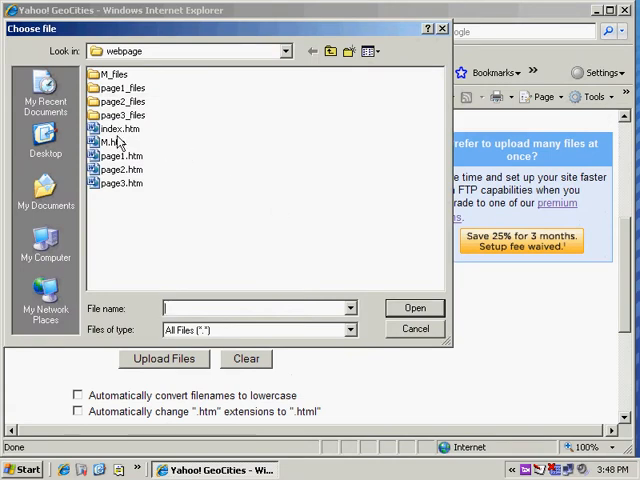
pyautogui.click(414, 308)
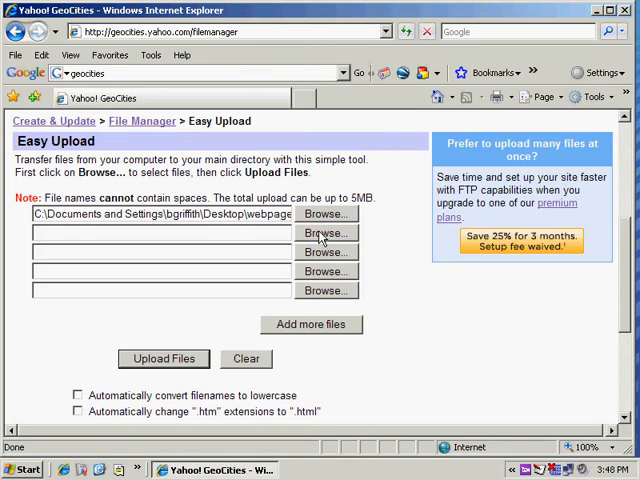
pyautogui.click(324, 232)
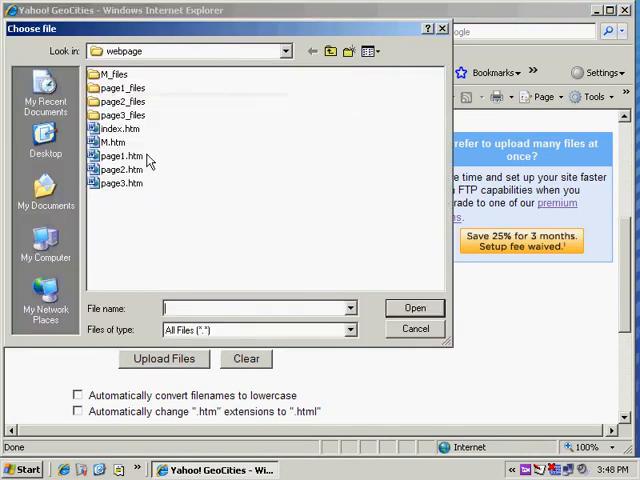
pyautogui.click(414, 308)
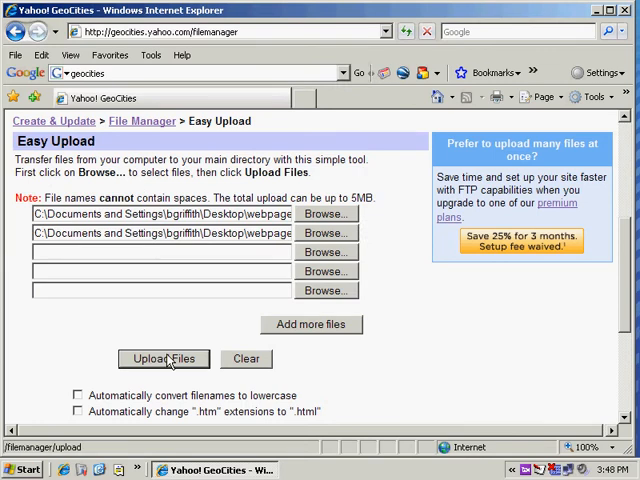
pyautogui.click(164, 358)
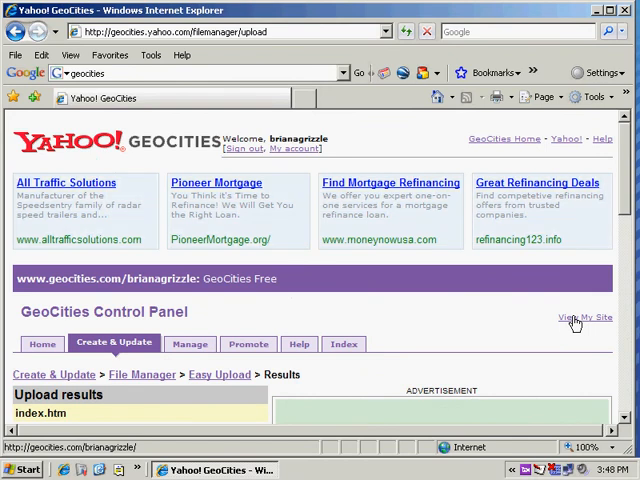
# - View the live published site showing the My webpage home page
pyautogui.click(584, 316)
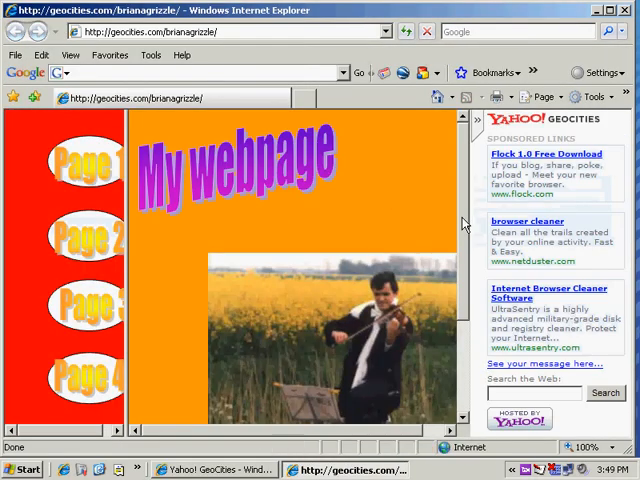
pyautogui.moveTo(84, 212)
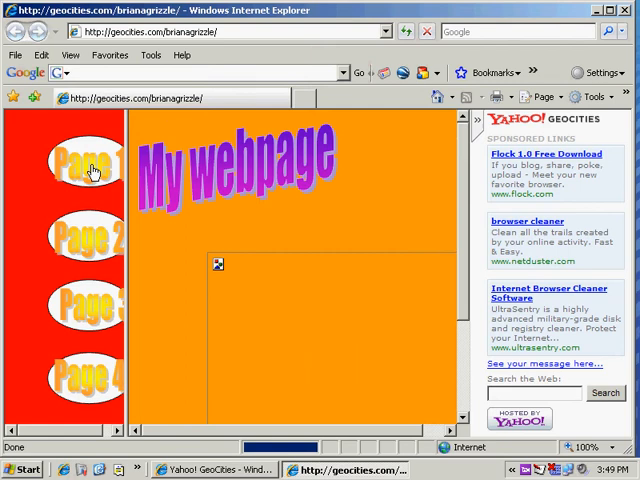
# - Follow the Page 1 link, then the Page 3 link, loading Page 3 in the main frame
pyautogui.click(88, 240)
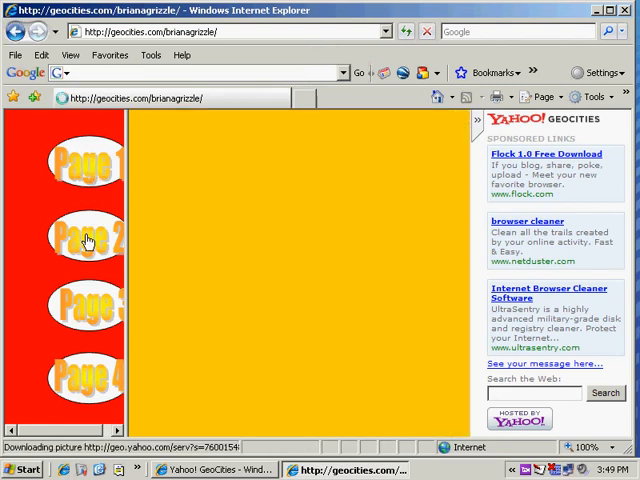
pyautogui.click(84, 304)
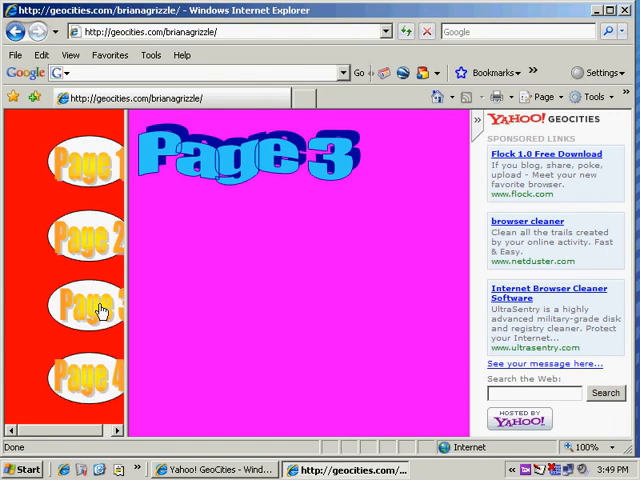
pyautogui.moveTo(182, 110)
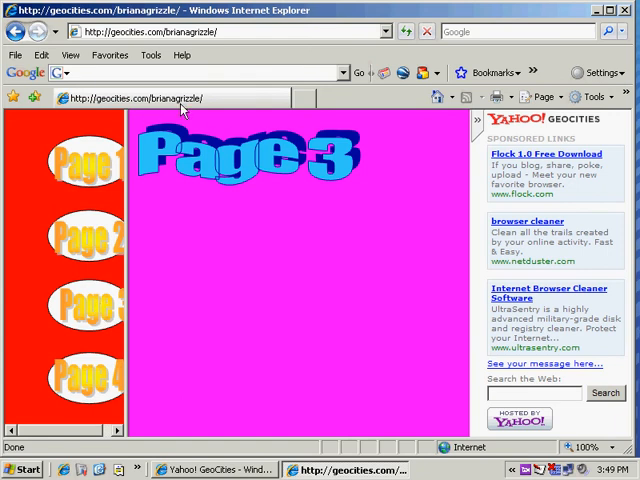
pyautogui.moveTo(108, 368)
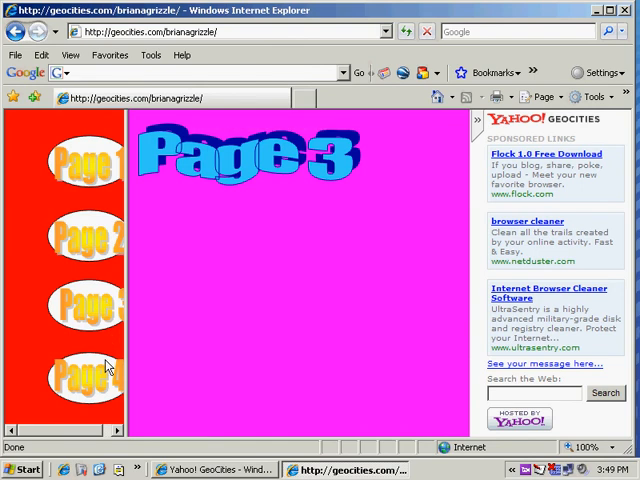
pyautogui.moveTo(188, 240)
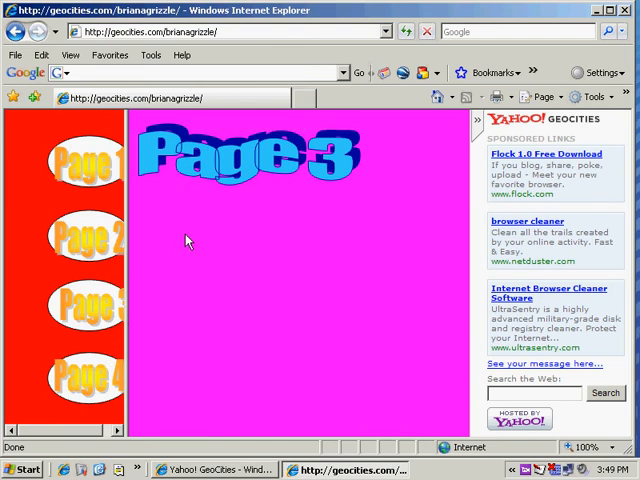
pyautogui.moveTo(220, 238)
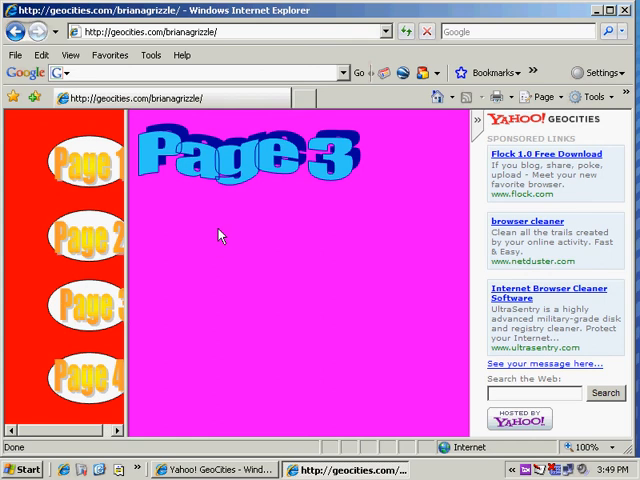
pyautogui.moveTo(44, 68)
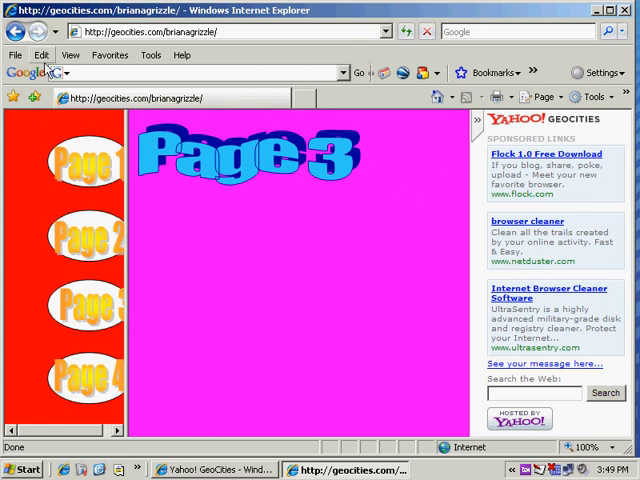